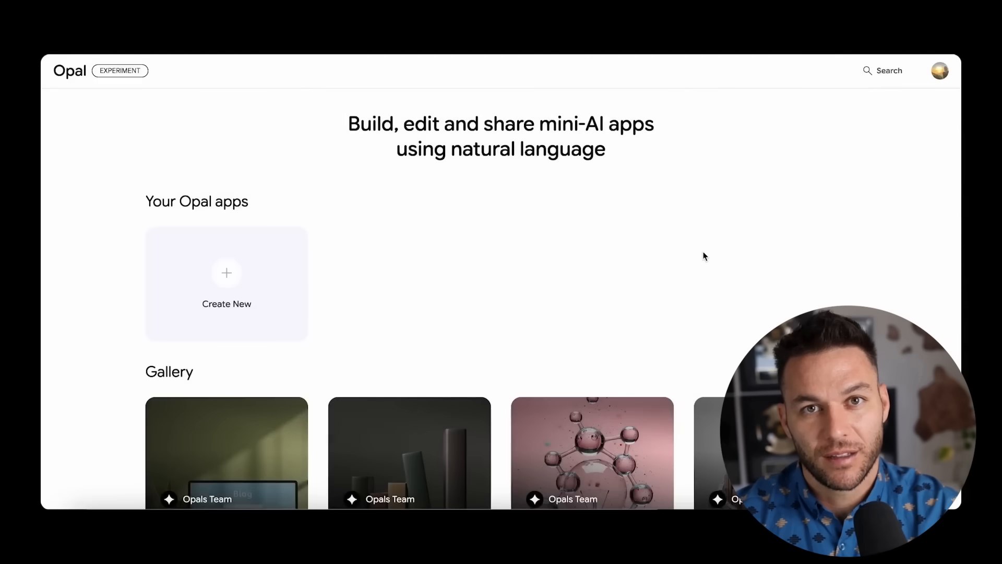
# - Scroll around the page and try to start building a new mini-AI app
pyautogui.scroll(-3)
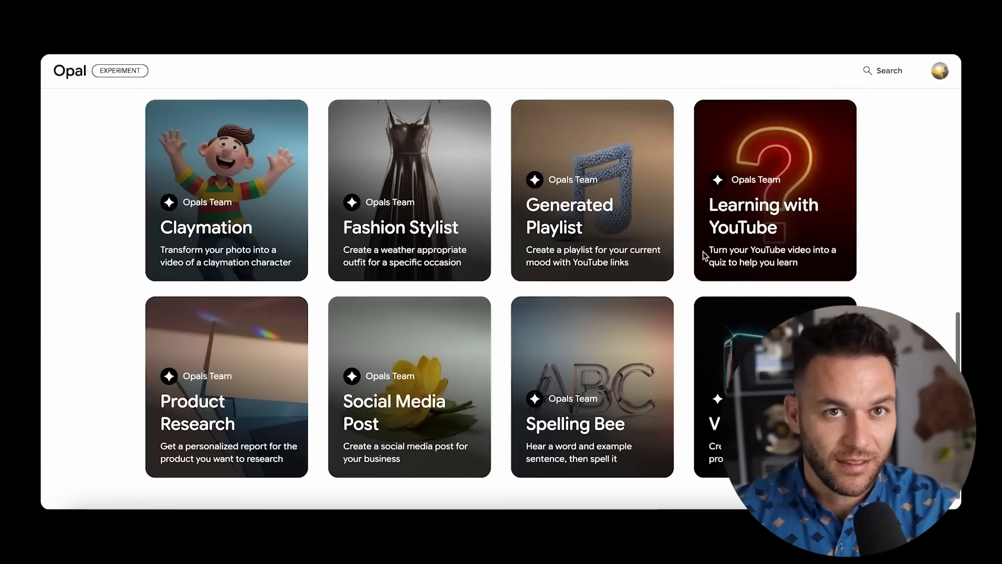
pyautogui.scroll(3)
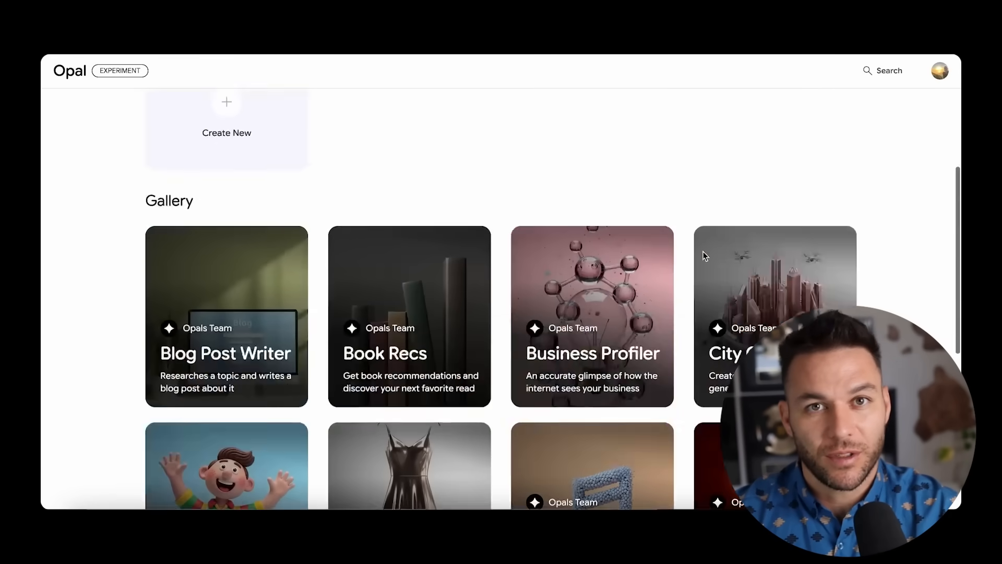
pyautogui.scroll(3)
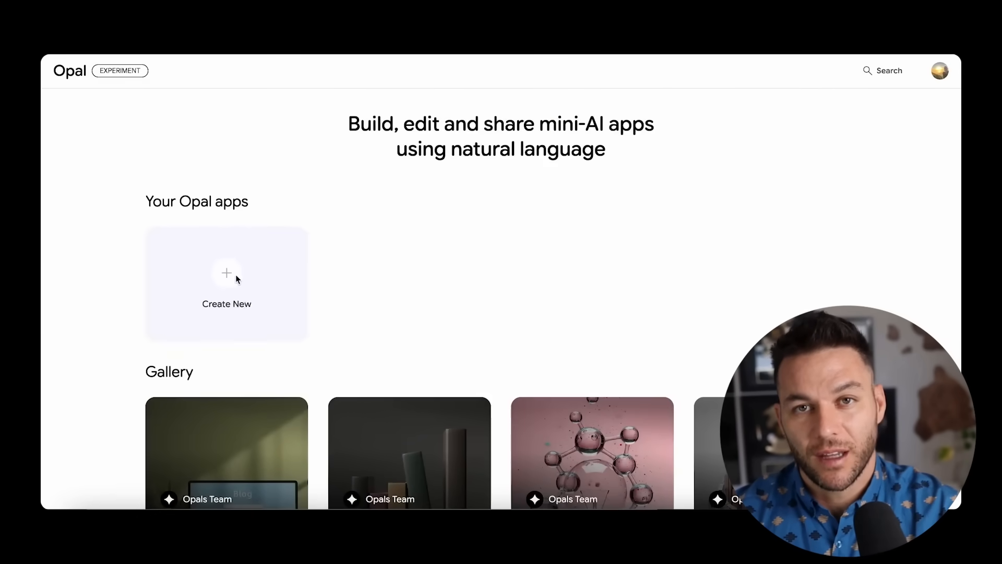
pyautogui.click(225, 282)
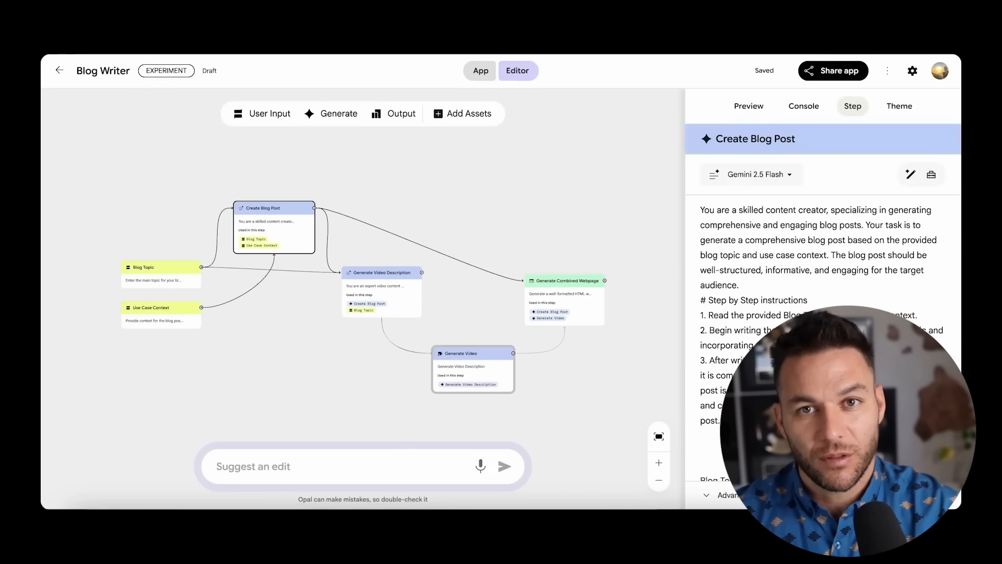
pyautogui.click(60, 70)
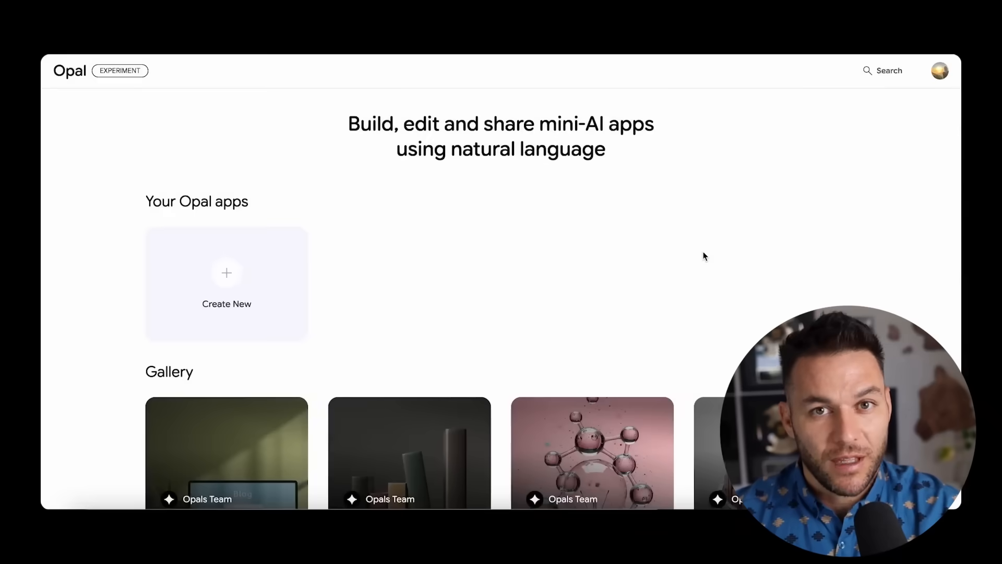
pyautogui.scroll(-3)
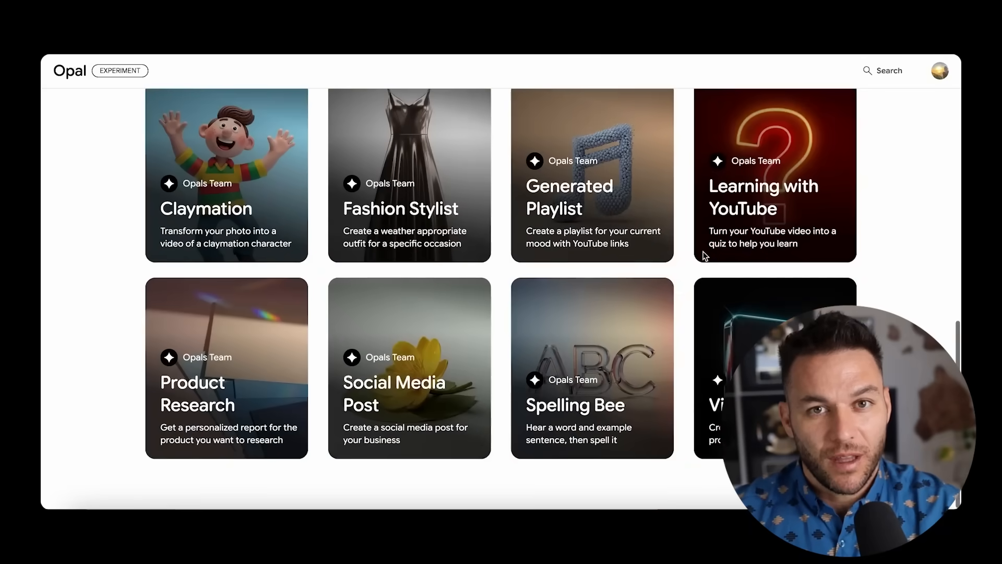
pyautogui.scroll(3)
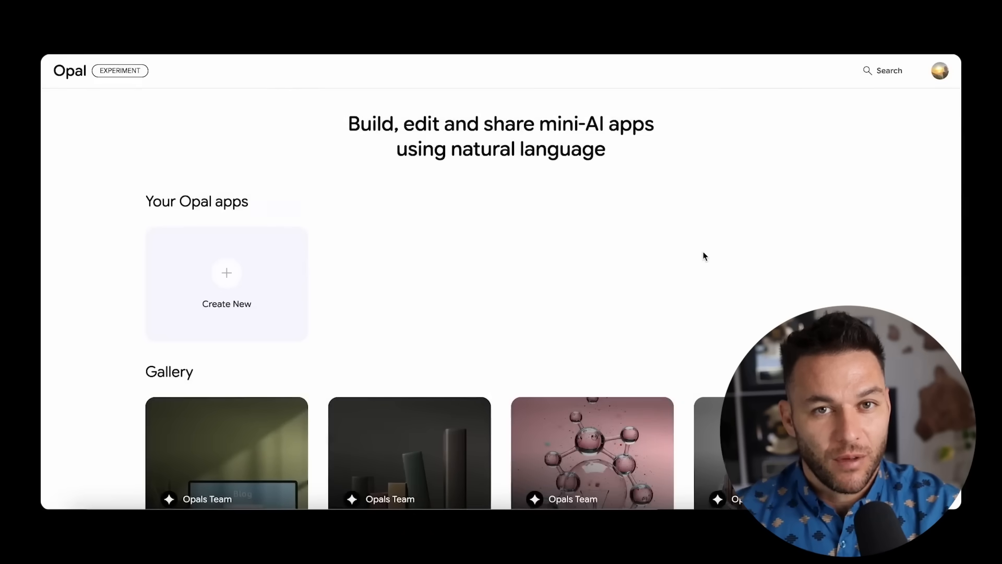
pyautogui.scroll(-3)
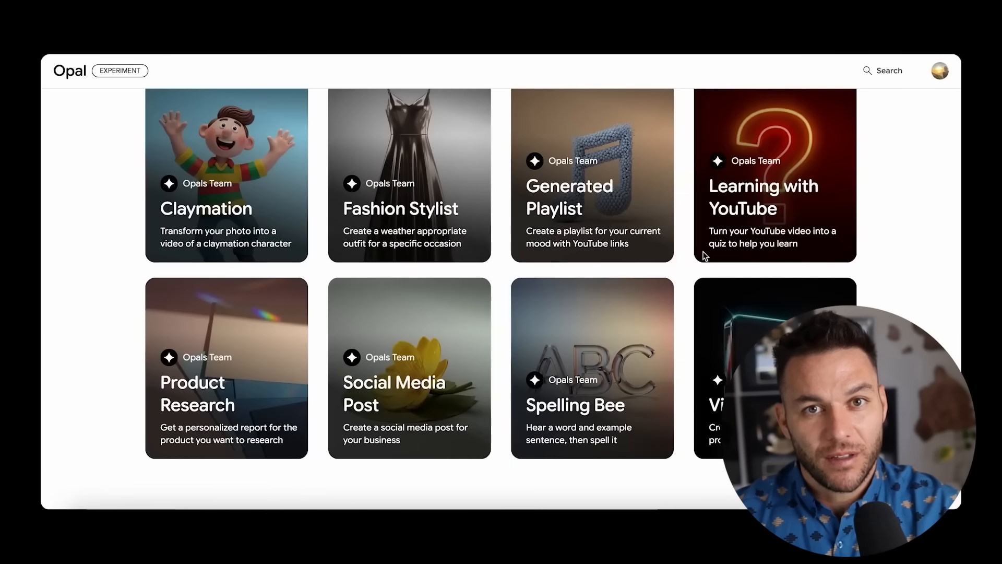
pyautogui.scroll(3)
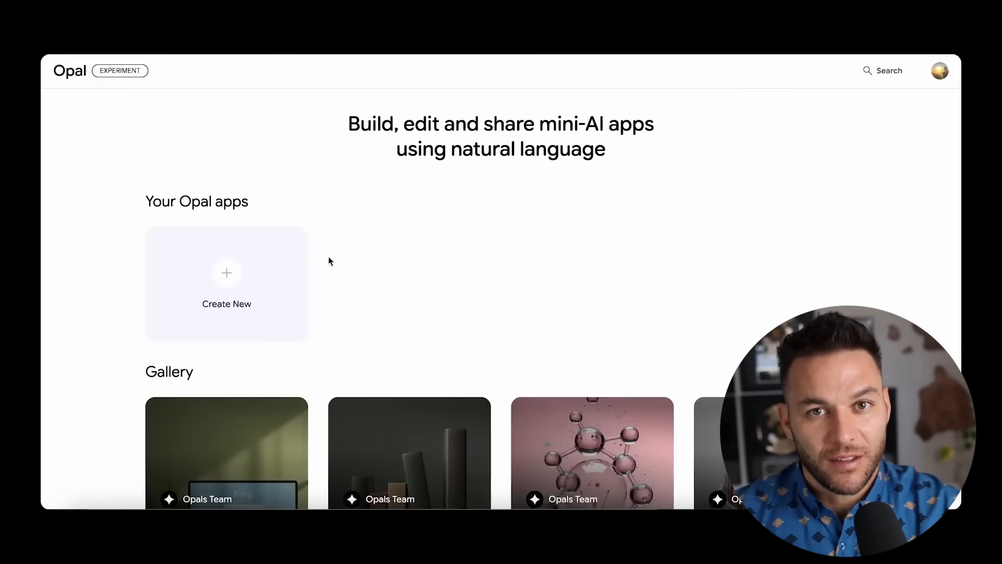
pyautogui.moveTo(234, 279)
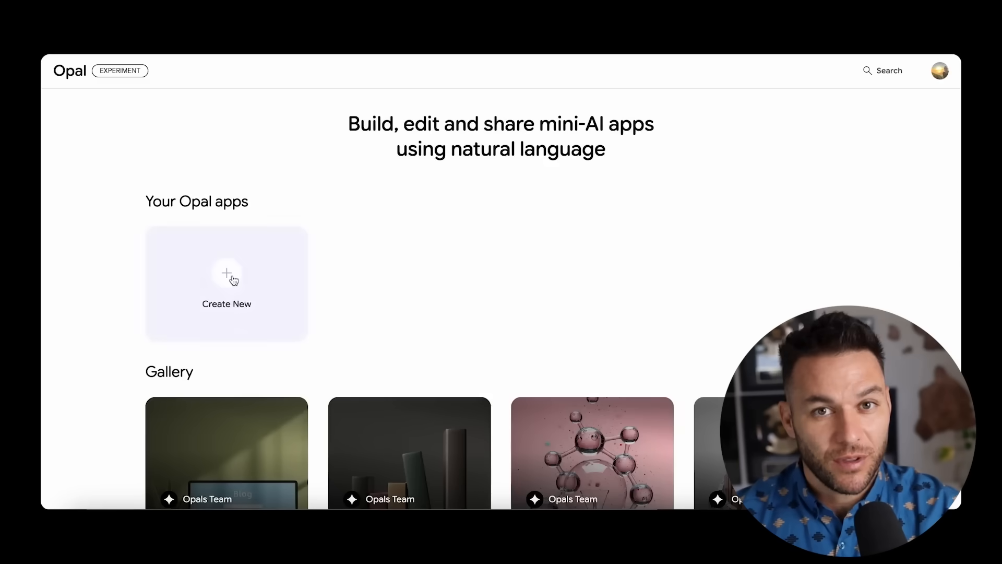
pyautogui.click(226, 284)
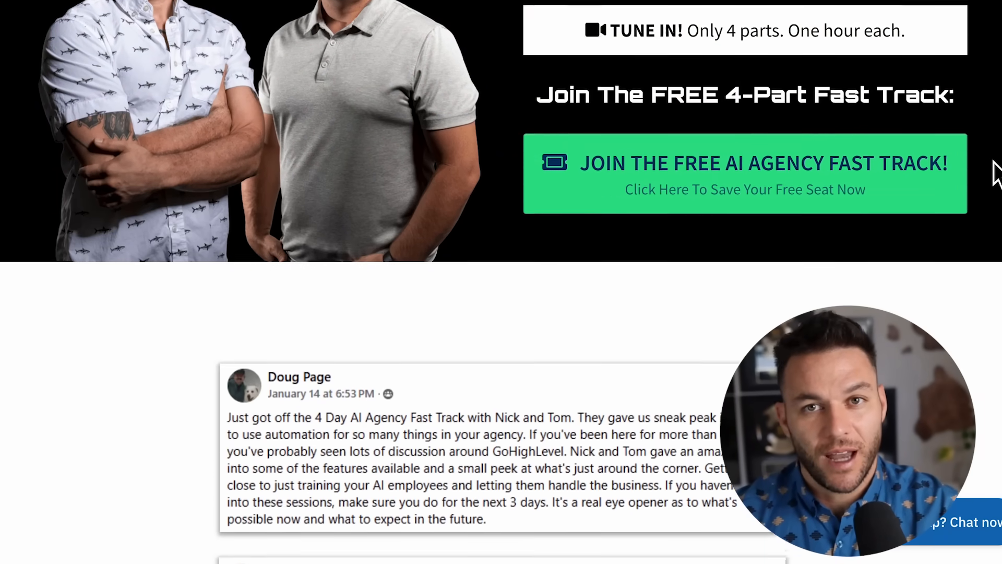
# - Scroll down the AI Agency Fast Track page to the testimonials and what-you'll-learn section
pyautogui.scroll(-3)
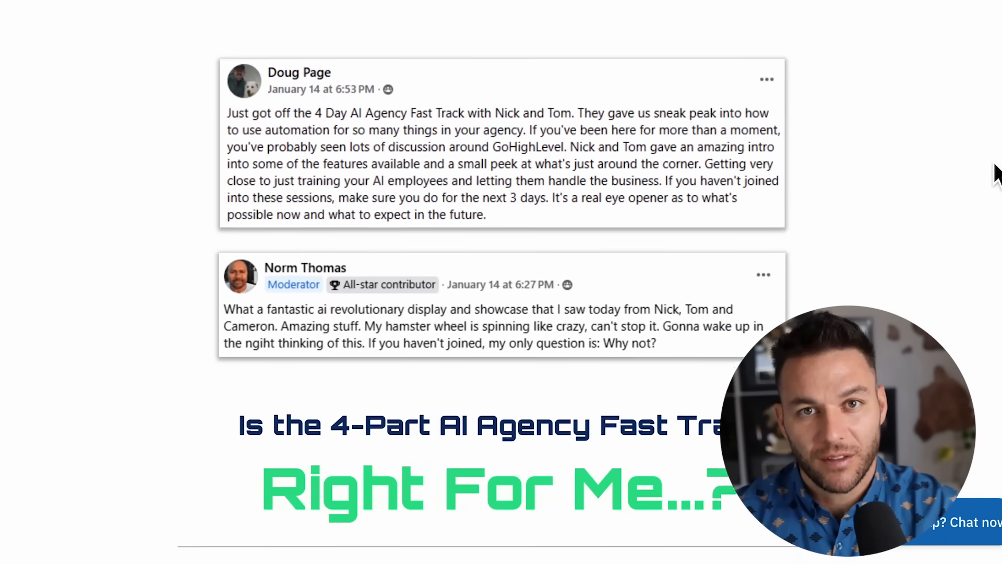
pyautogui.scroll(-3)
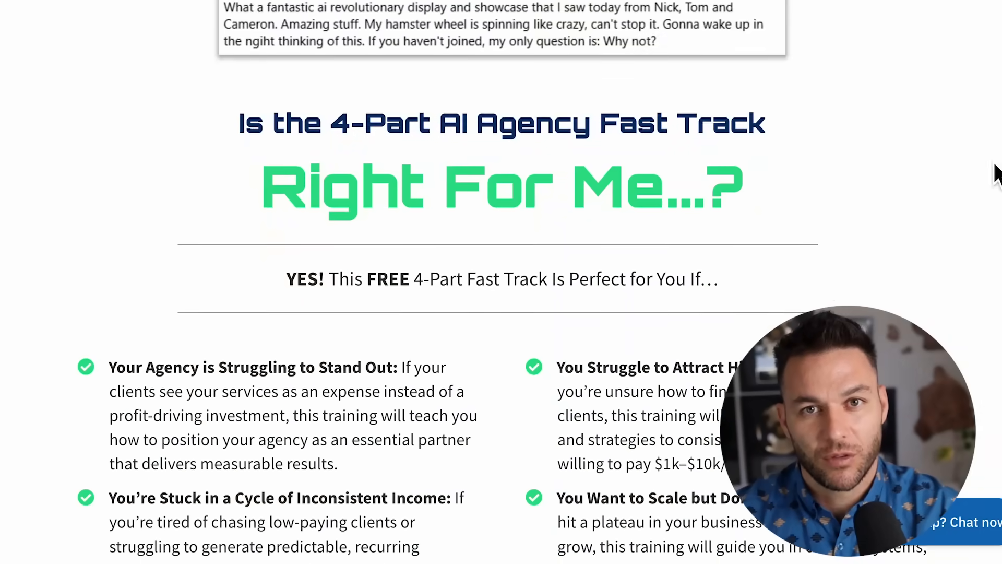
pyautogui.scroll(-3)
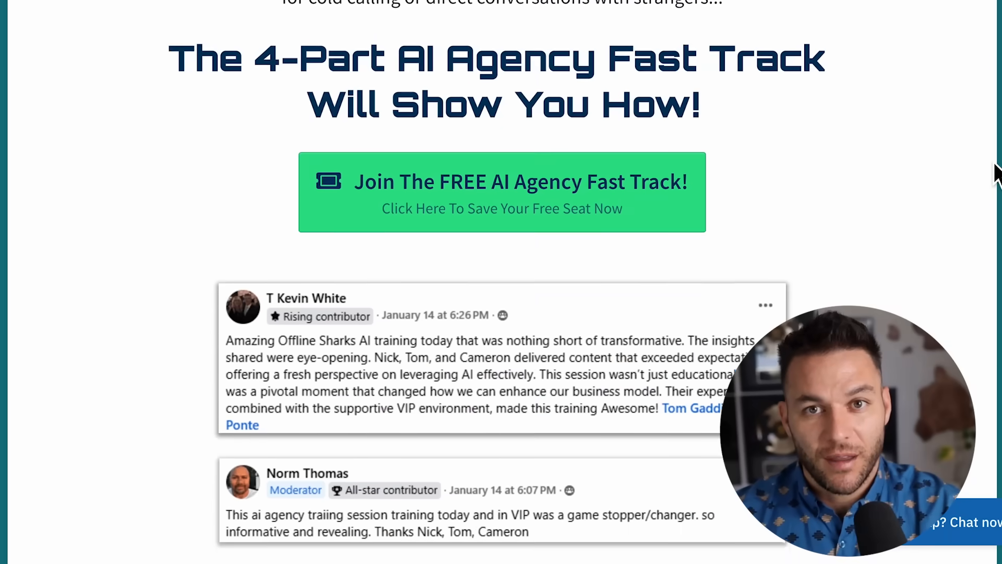
pyautogui.scroll(-3)
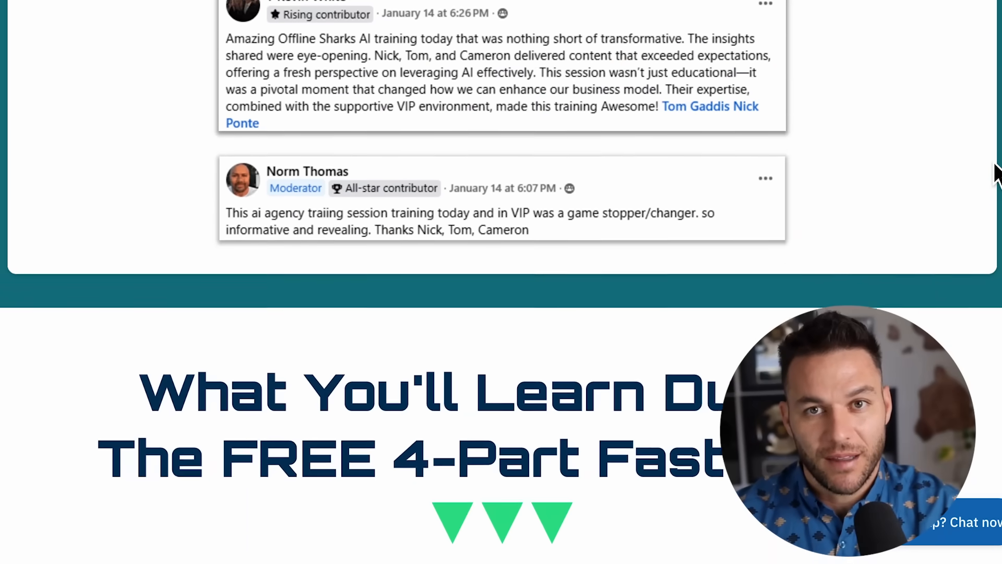